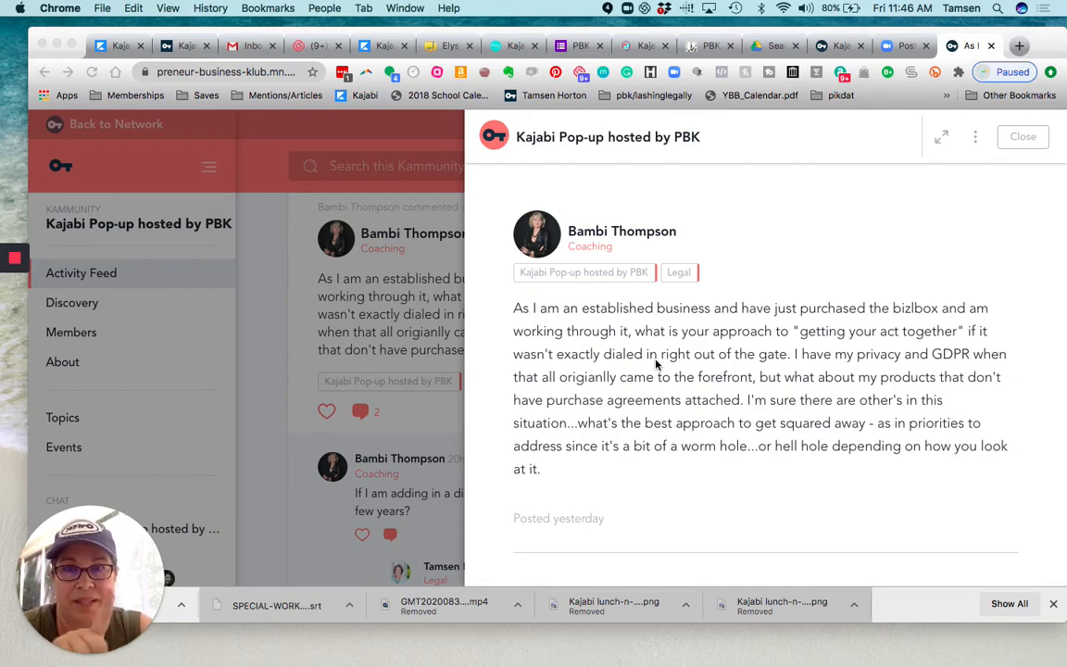
pyautogui.moveTo(337, 297)
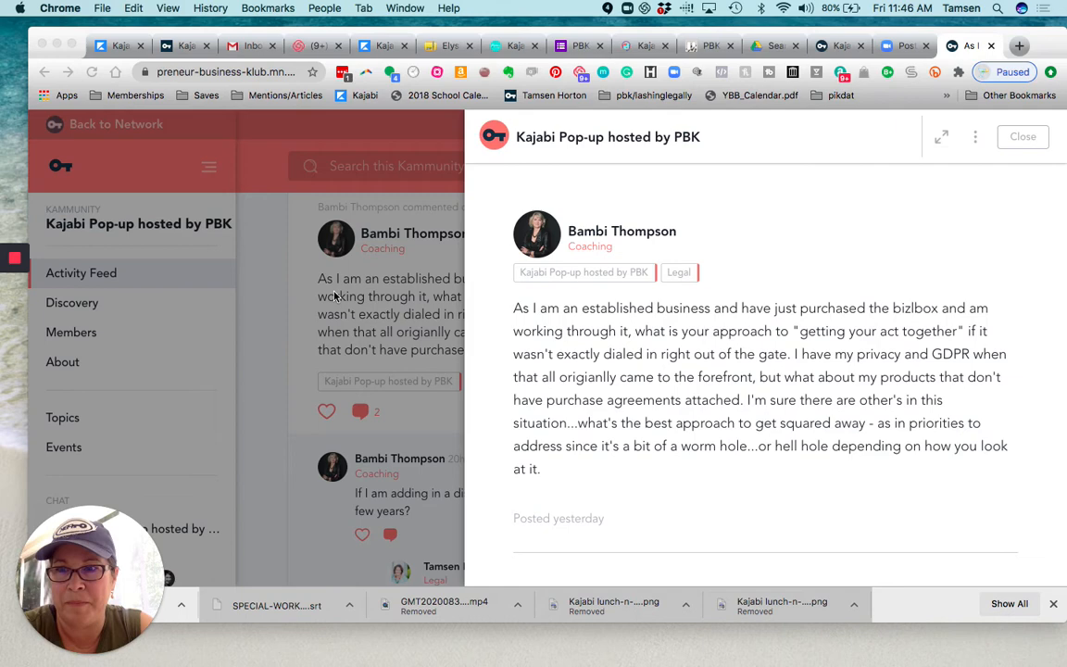
# Switch to the bizlebox library tab, scroll to Categories and choose NP2NYC OFFERS
pyautogui.click(186, 45)
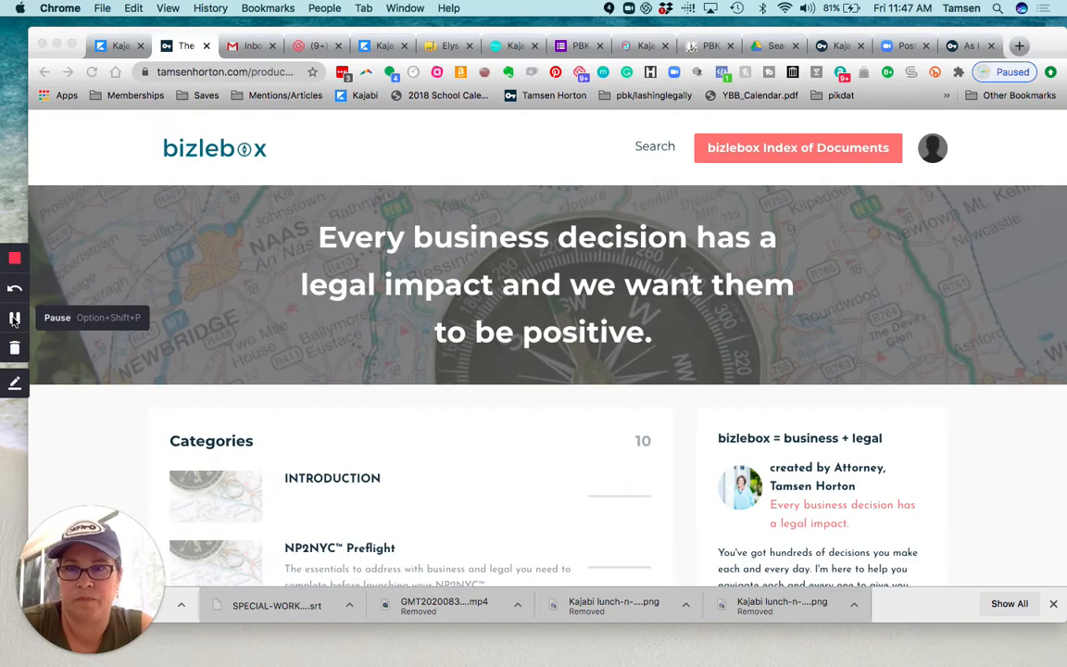
pyautogui.moveTo(233, 295)
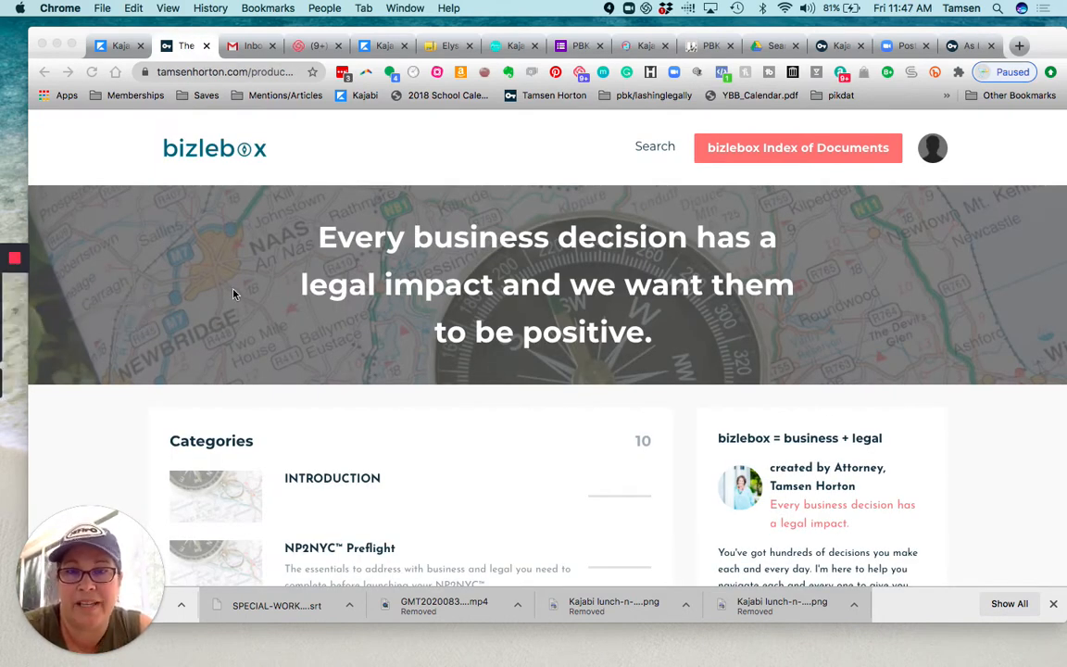
pyautogui.scroll(-3)
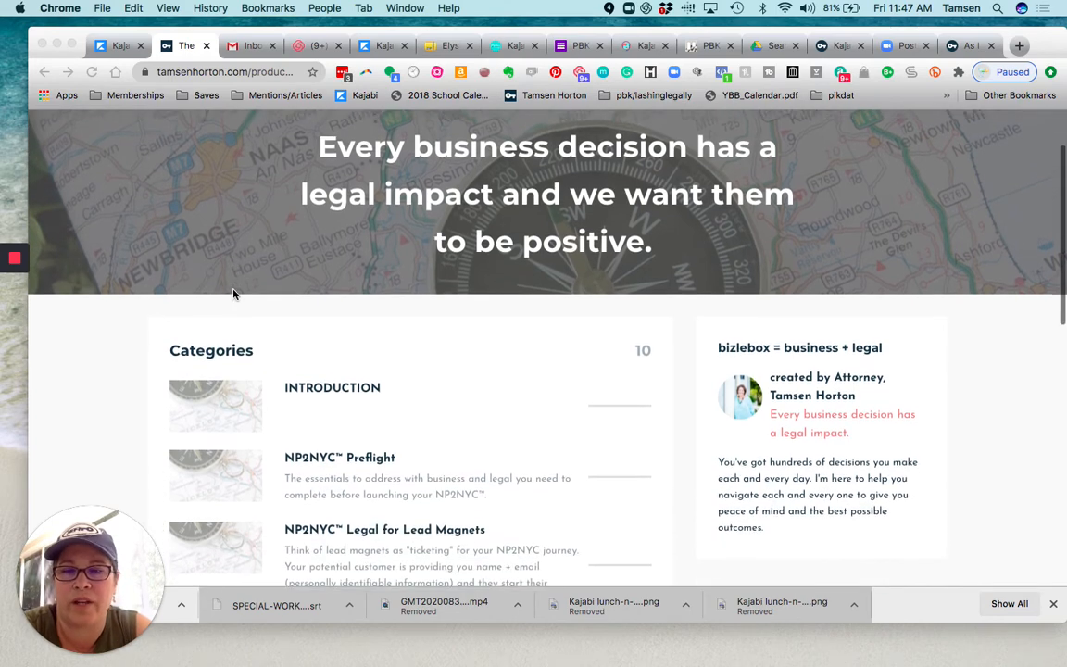
pyautogui.scroll(-3)
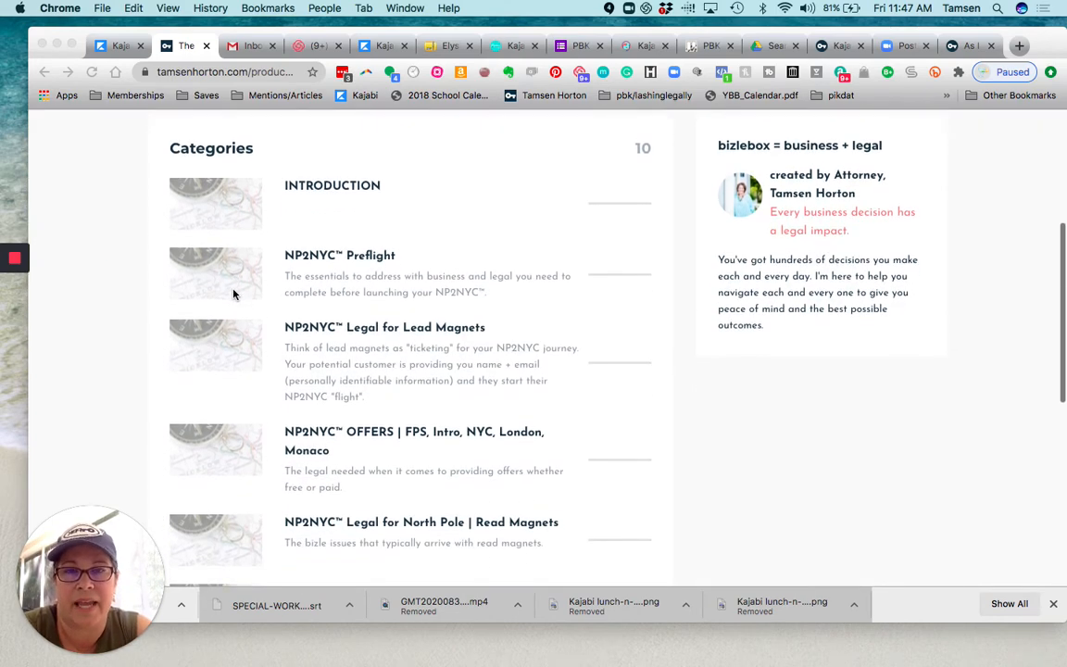
pyautogui.moveTo(324, 435)
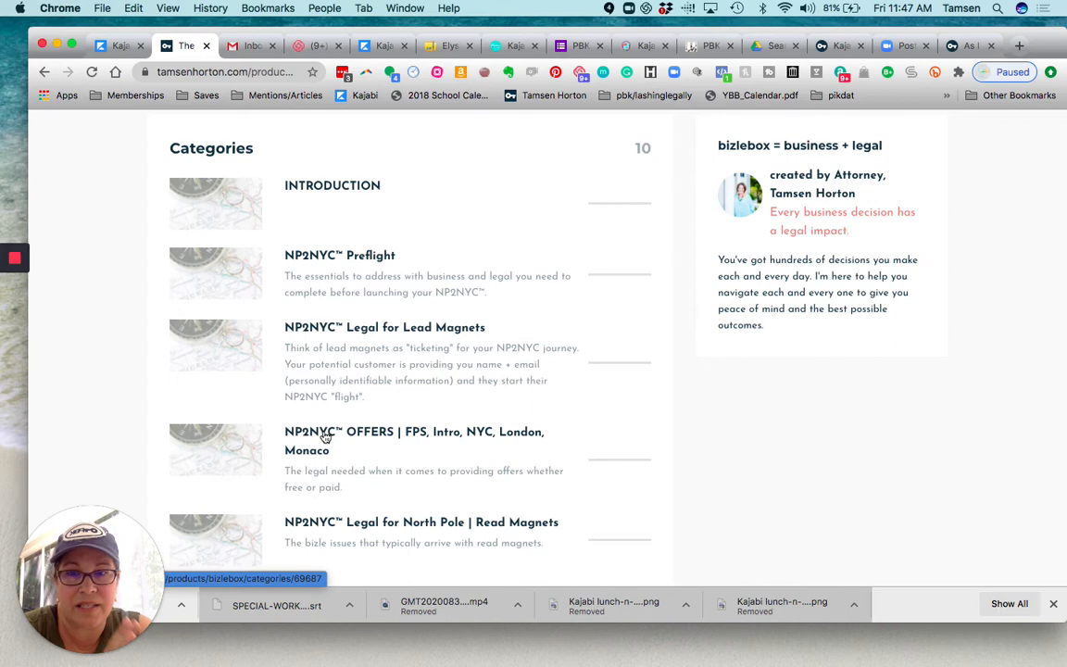
pyautogui.click(415, 431)
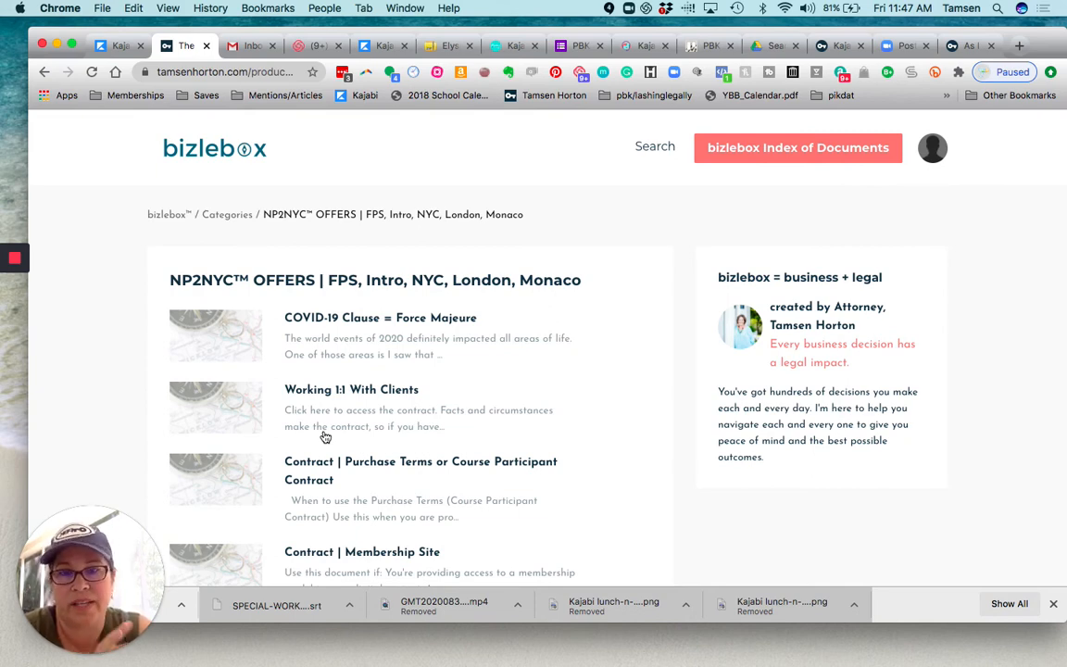
# Scroll the NP2NYC OFFERS lessons and choose 'Contract | Purchase Terms or Course Participant Contract'
pyautogui.scroll(-3)
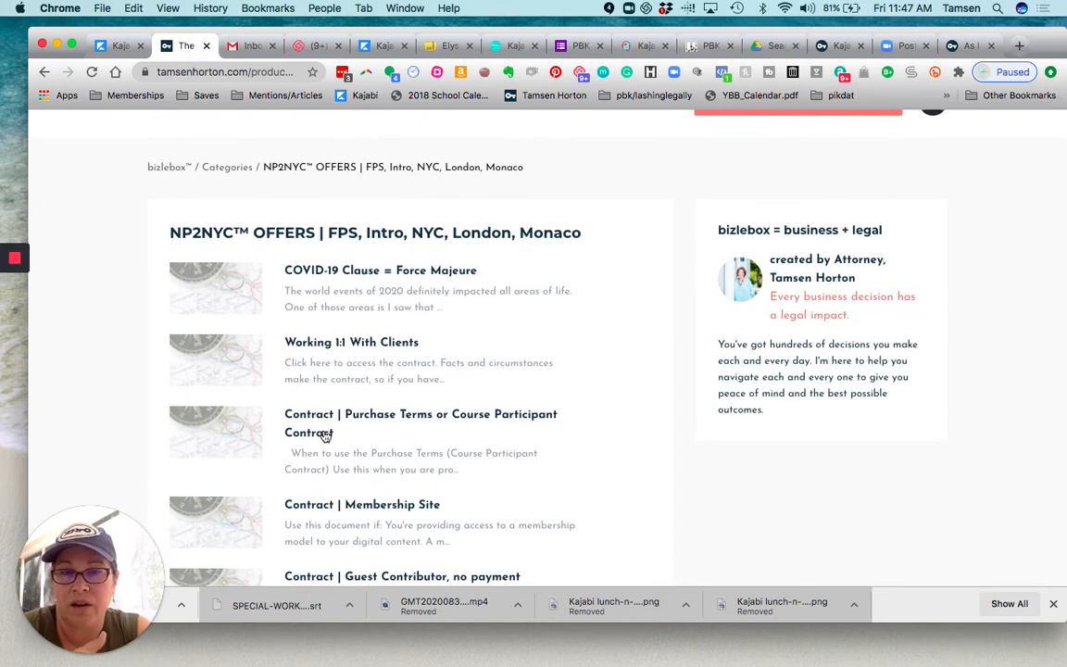
pyautogui.scroll(-3)
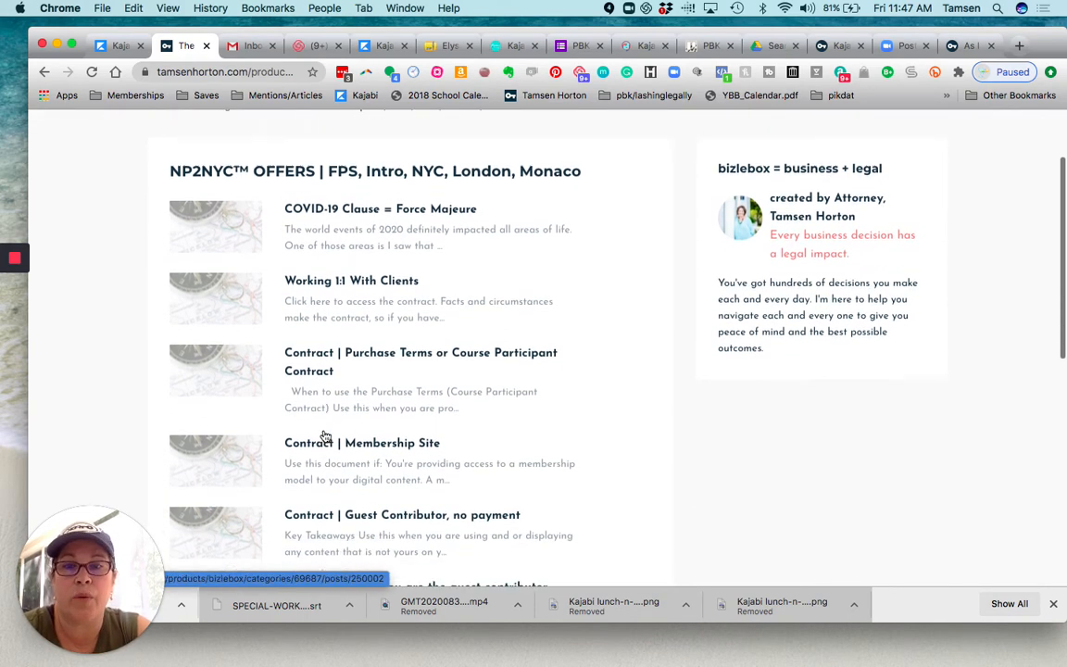
pyautogui.scroll(-3)
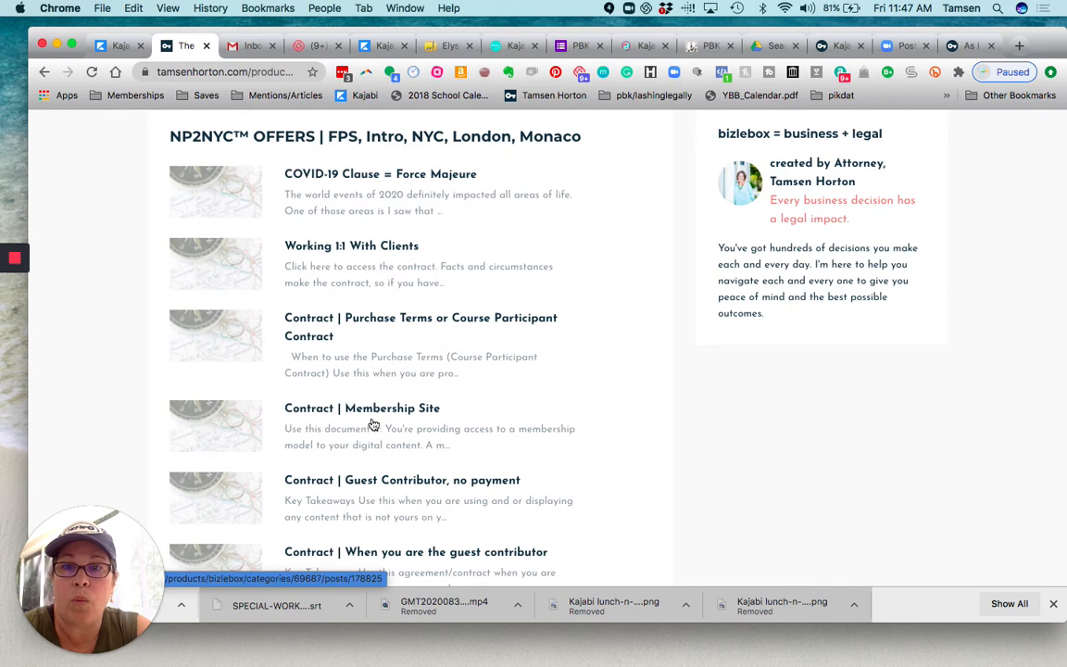
pyautogui.moveTo(373, 425)
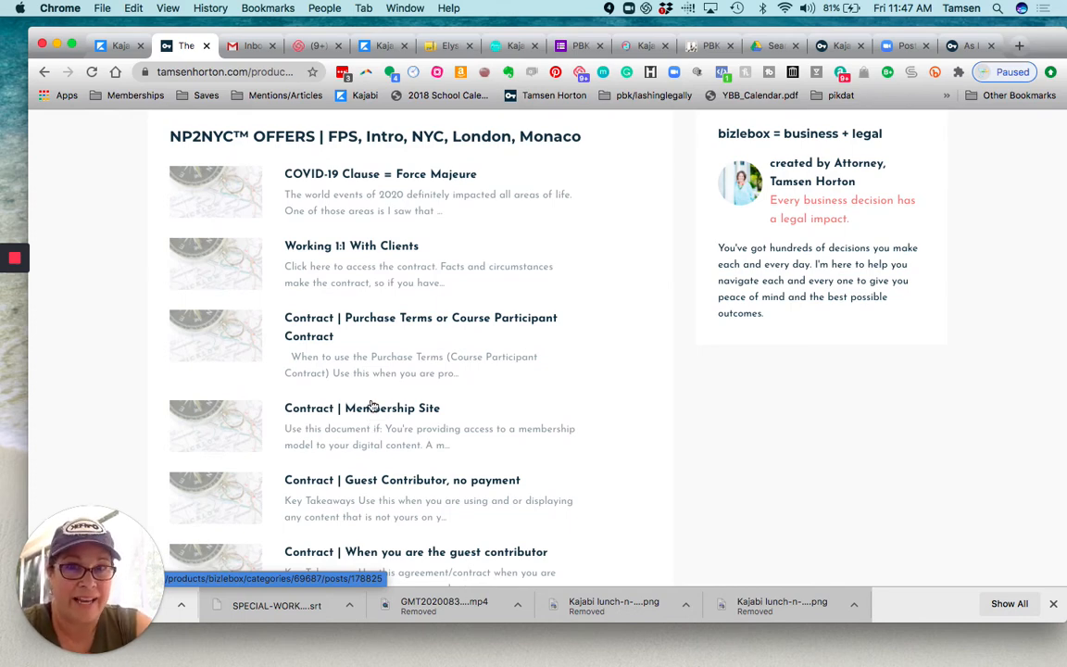
pyautogui.moveTo(360, 326)
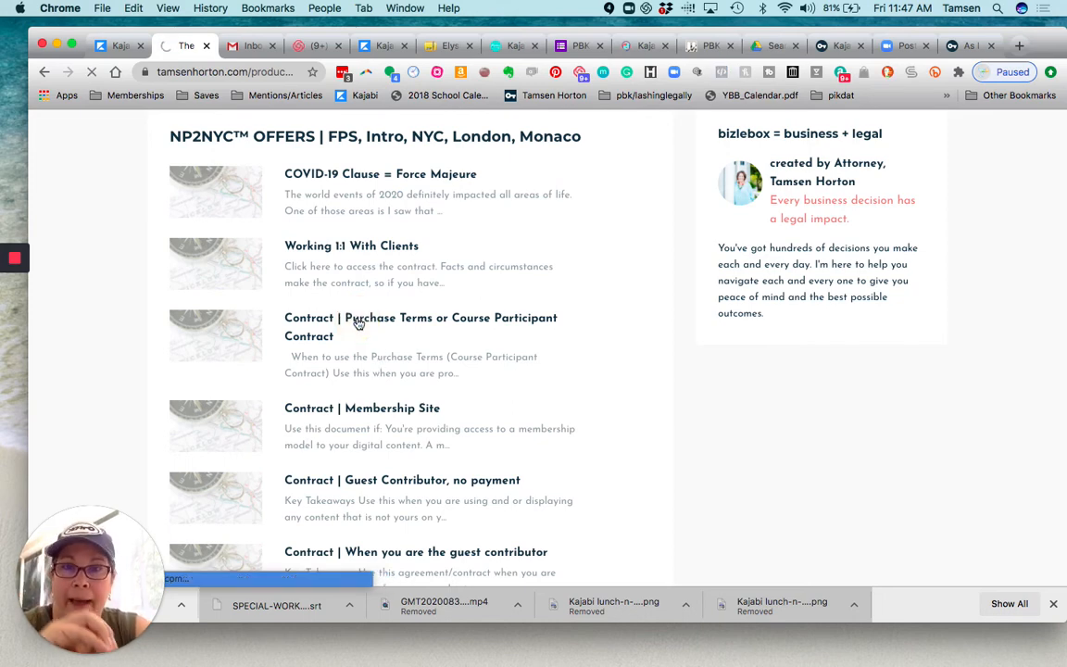
pyautogui.click(420, 317)
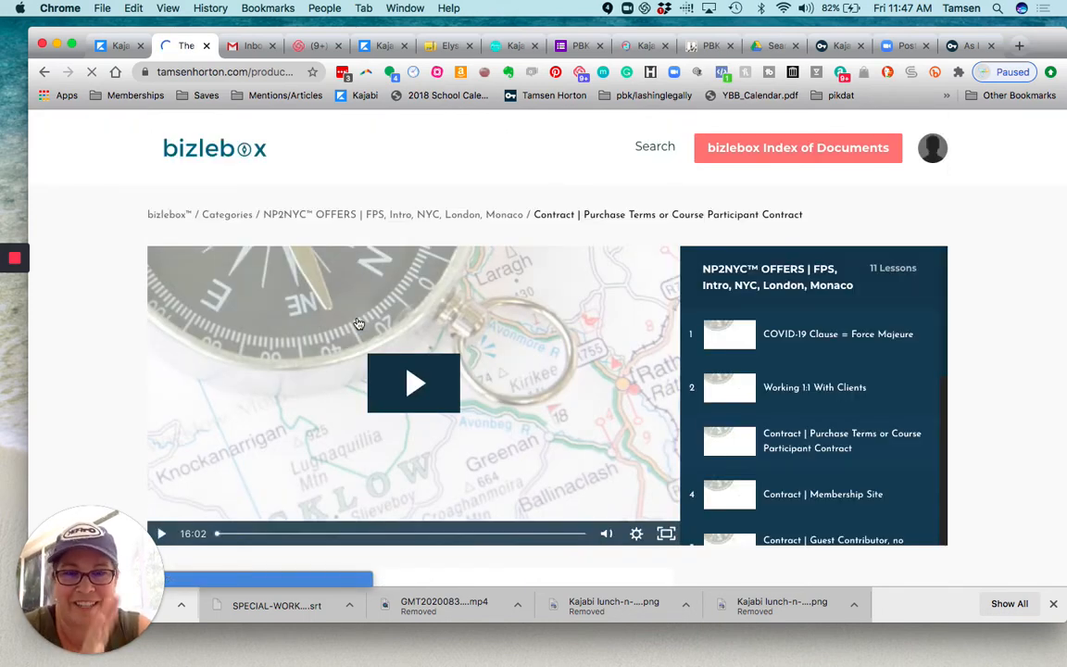
# Scroll through the purchase terms contract lesson page and back up
pyautogui.scroll(-3)
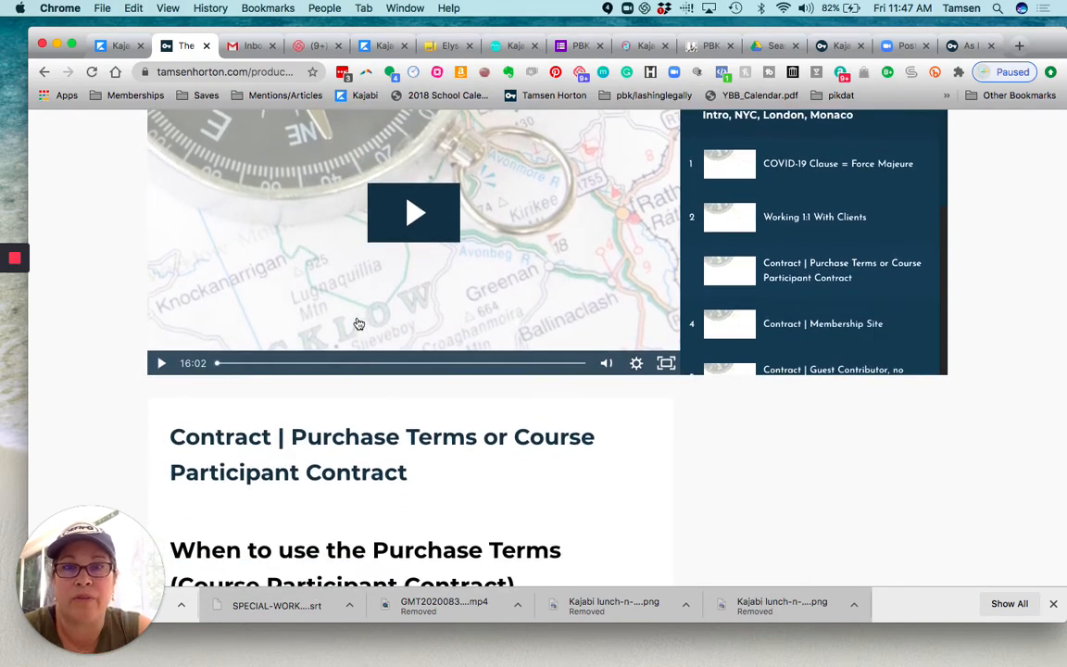
pyautogui.scroll(3)
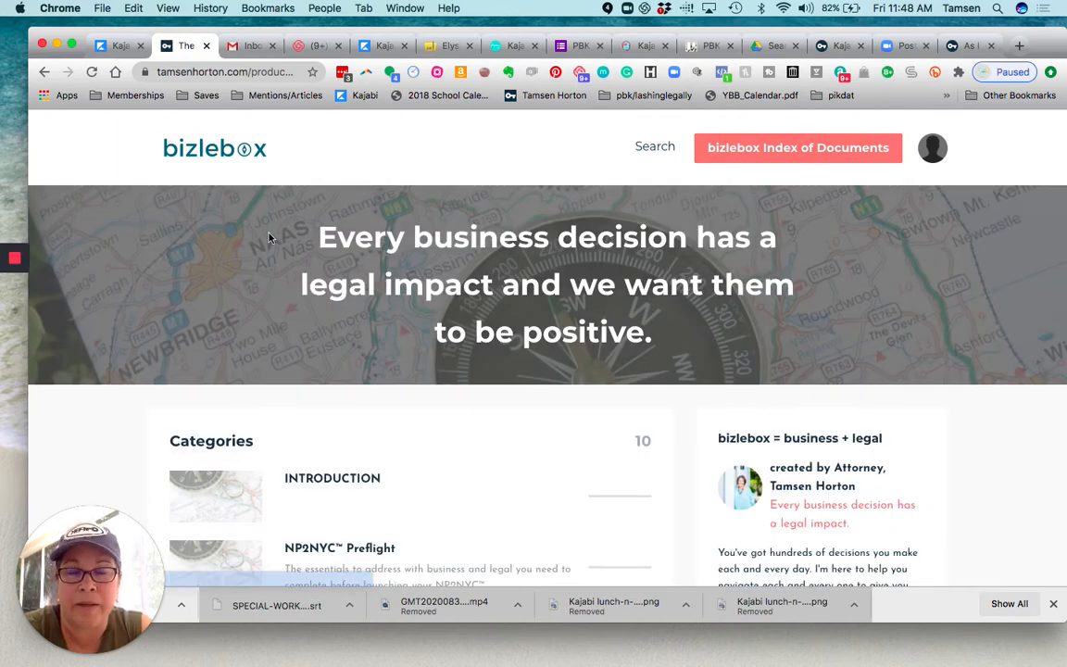
# Scroll the bizlebox home page down to the Categories list
pyautogui.scroll(-3)
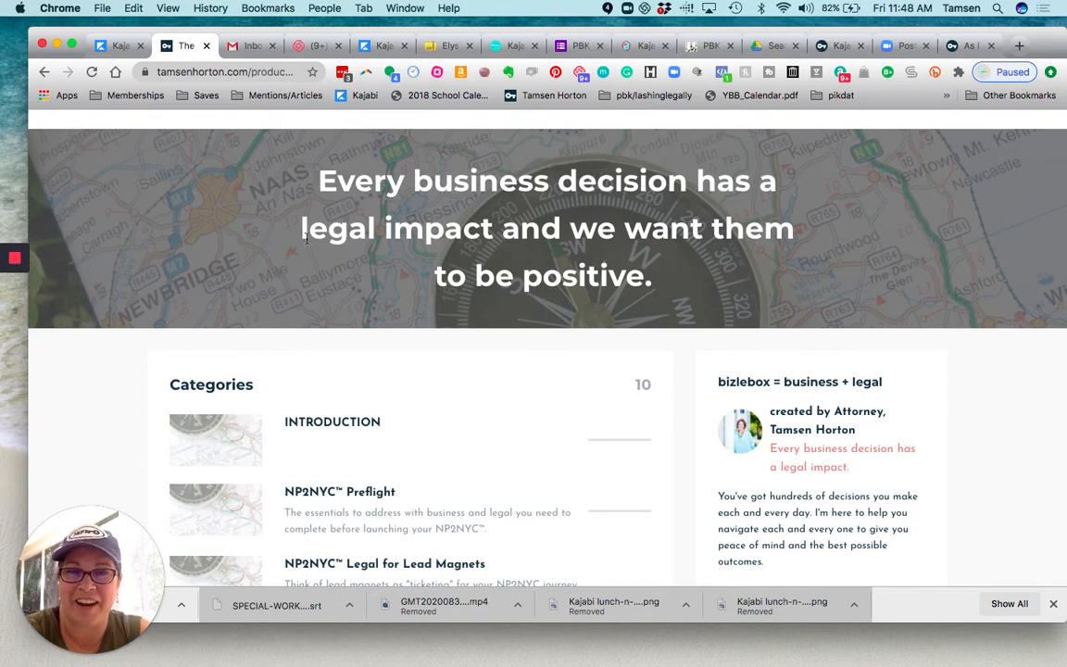
pyautogui.scroll(-3)
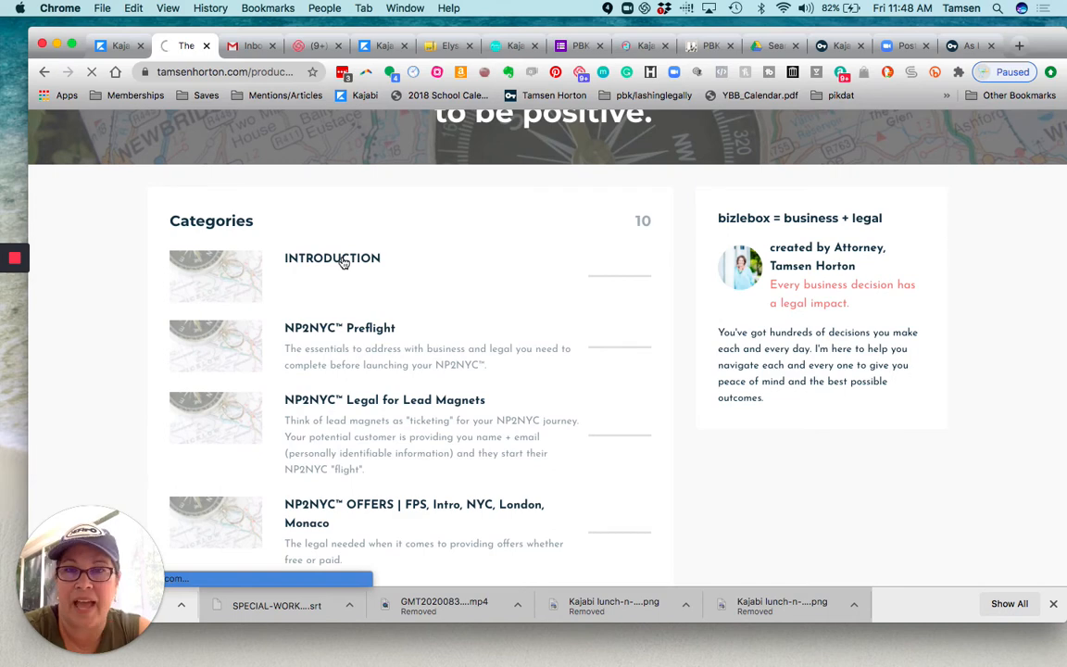
# View the INTRODUCTION category, then return to Categories via the breadcrumb
pyautogui.click(333, 258)
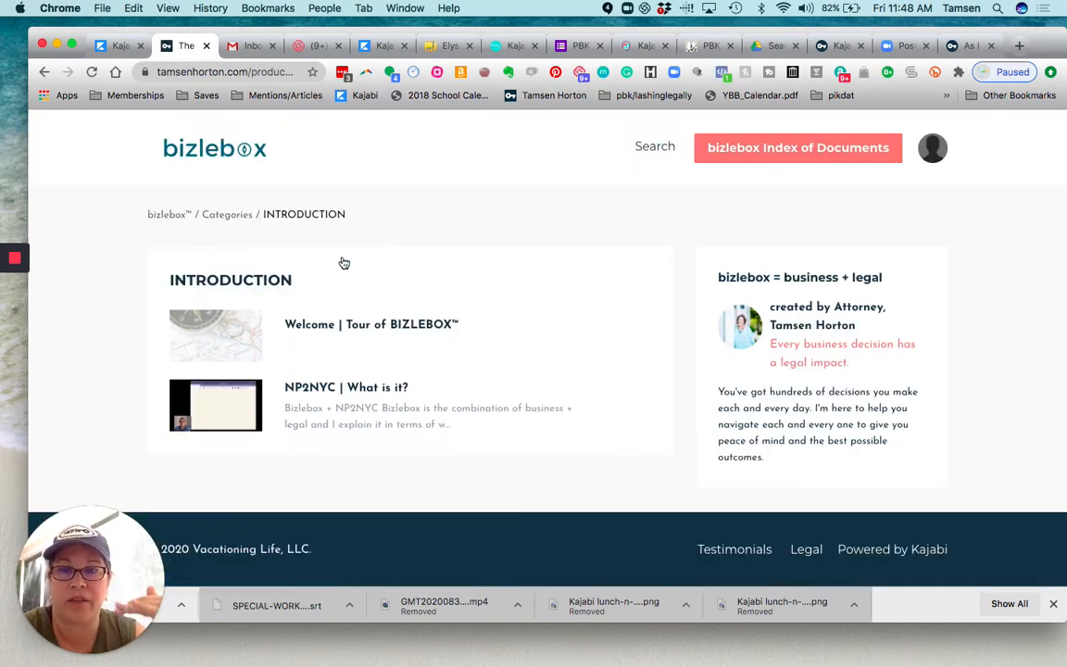
pyautogui.moveTo(228, 219)
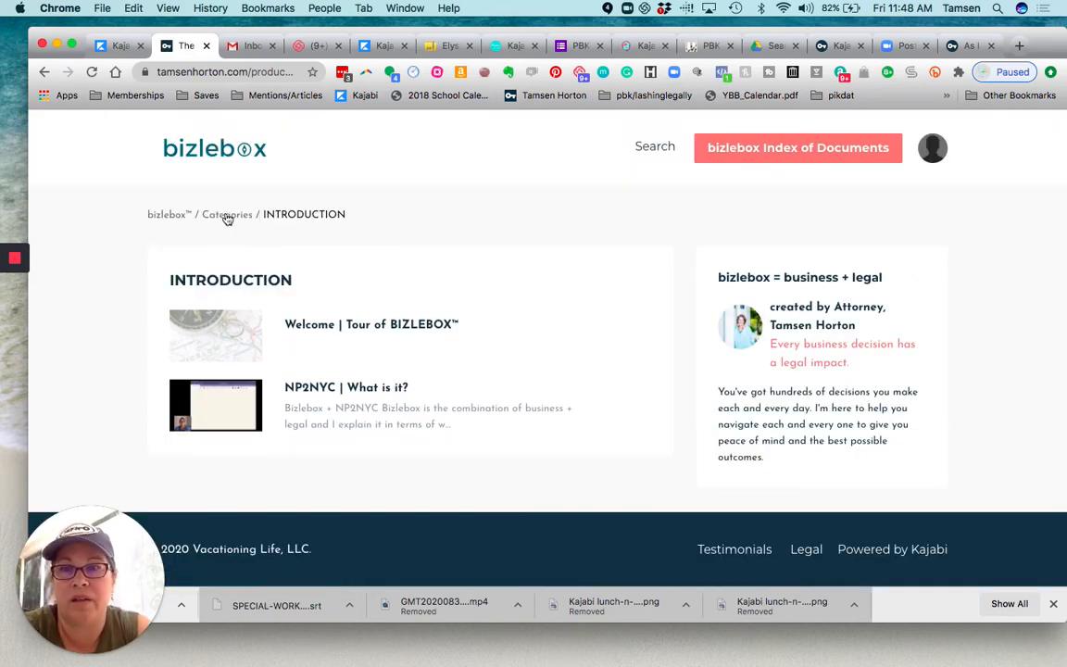
pyautogui.click(226, 215)
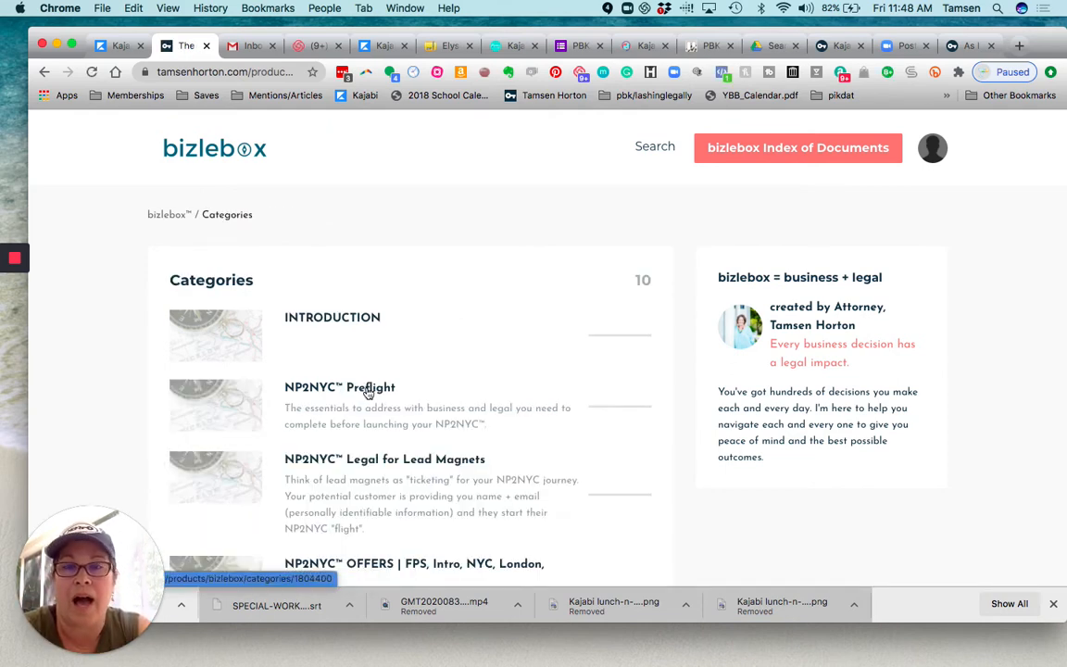
# View the NP2NYC Preflight category's trademark, images and banking lessons
pyautogui.click(341, 387)
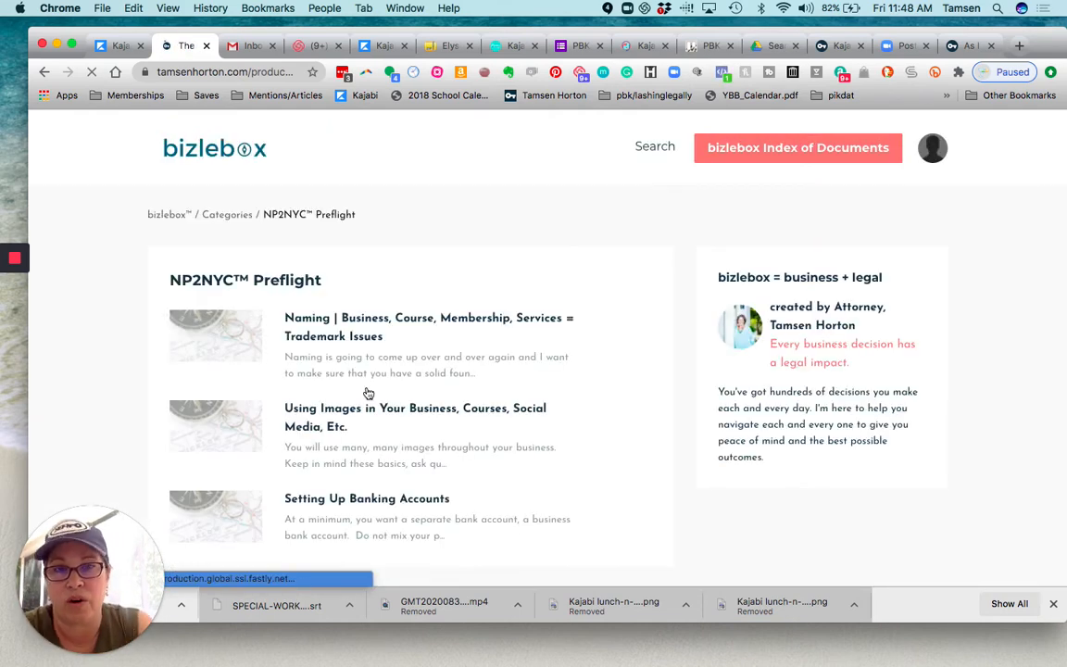
pyautogui.scroll(-3)
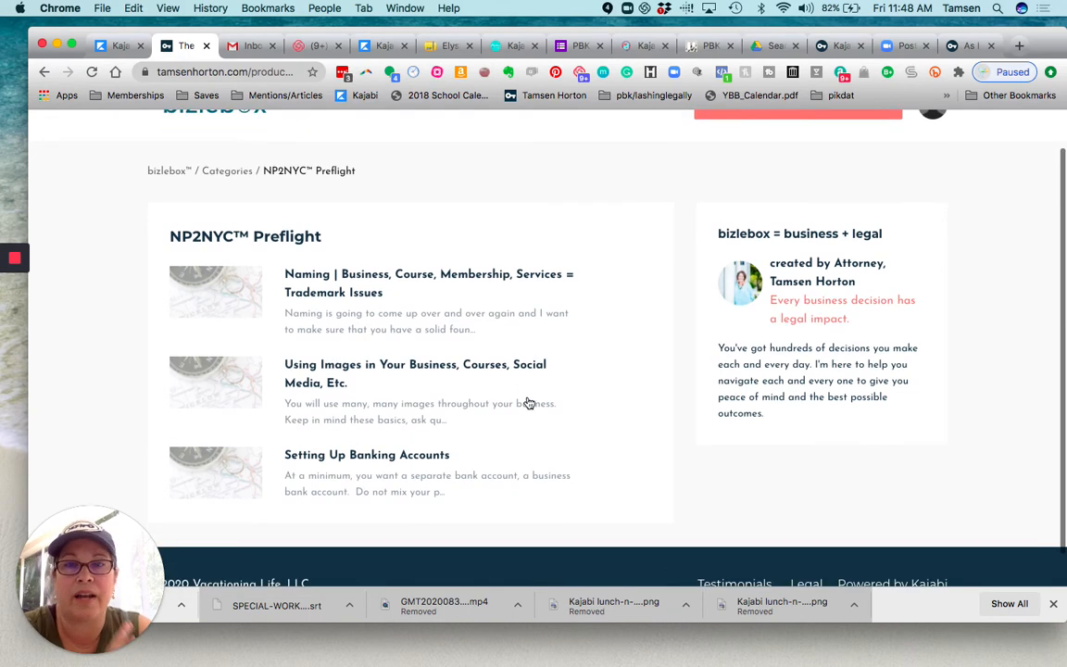
pyautogui.scroll(3)
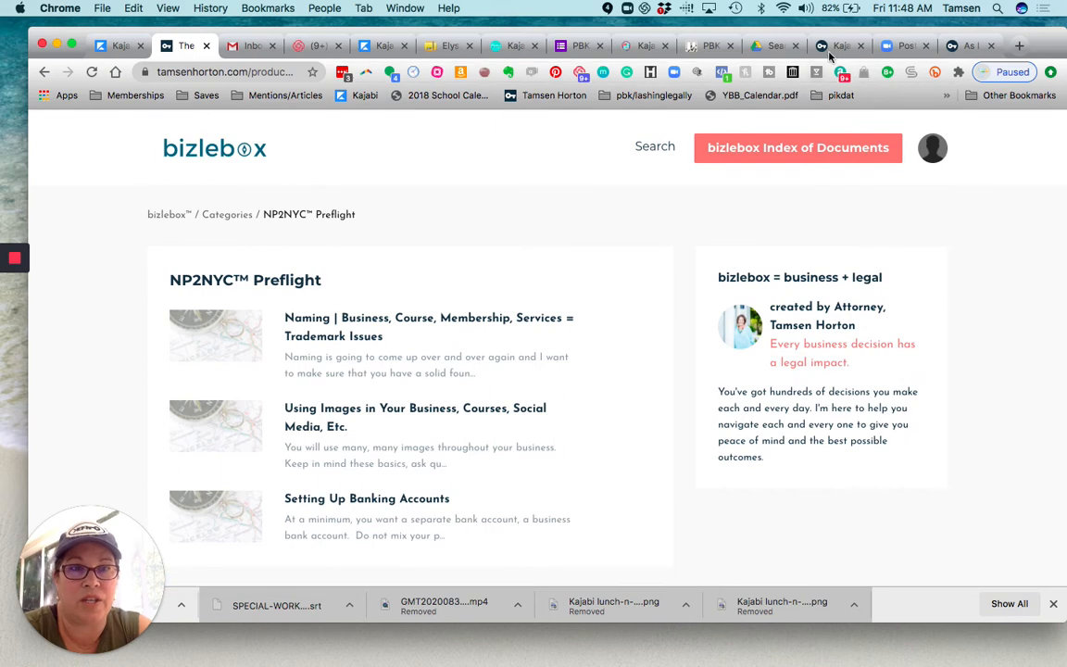
# Return to the Kajabi community tab and scroll to the member's question about priorities
pyautogui.click(837, 44)
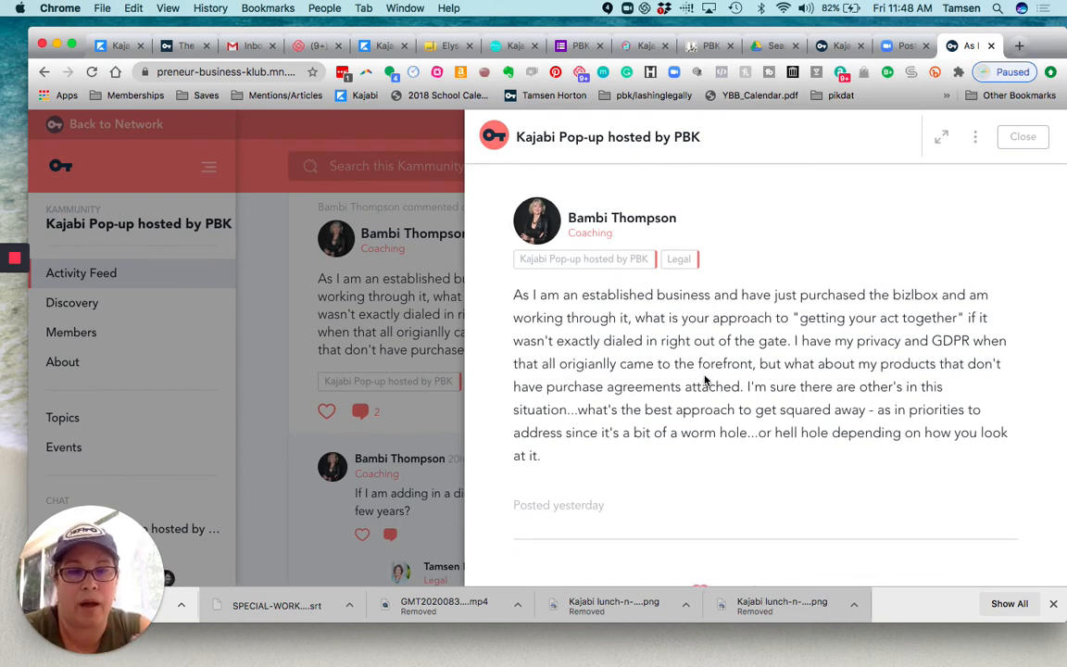
pyautogui.scroll(-3)
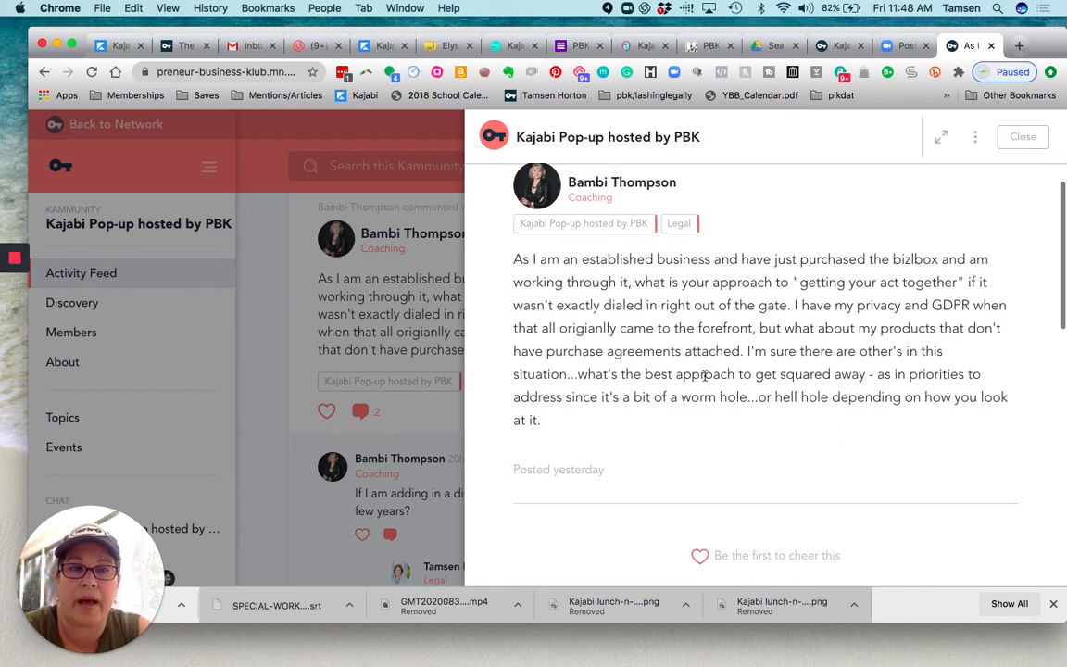